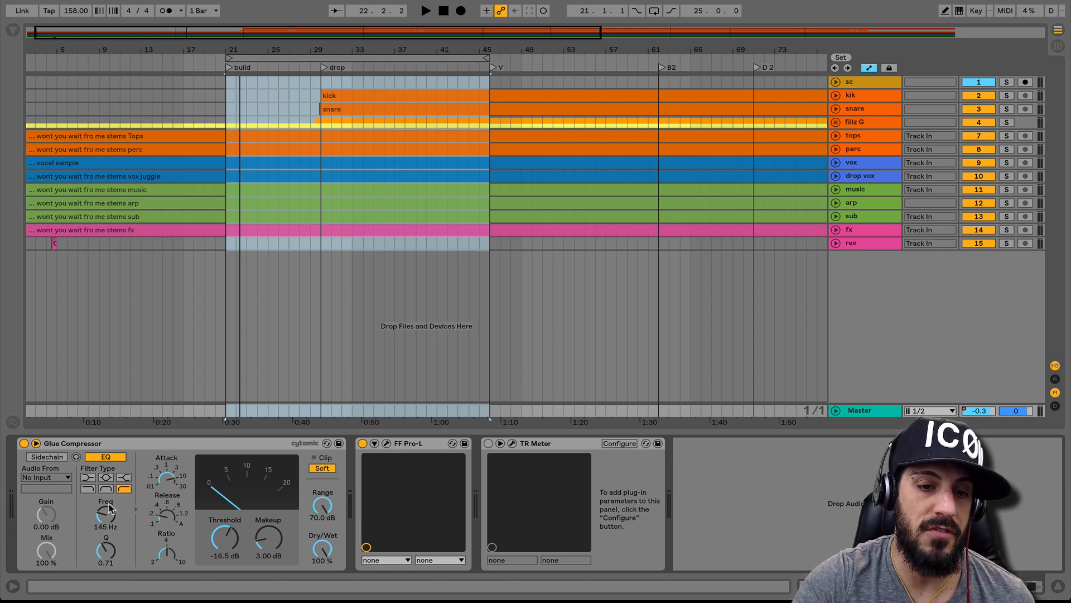
pyautogui.moveTo(103, 534)
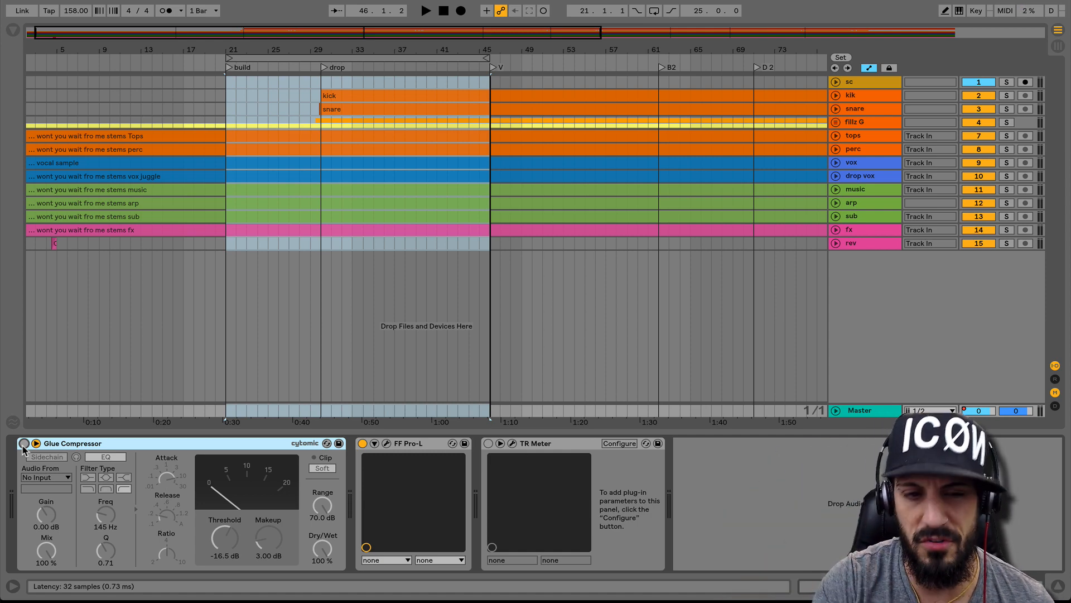
pyautogui.click(426, 10)
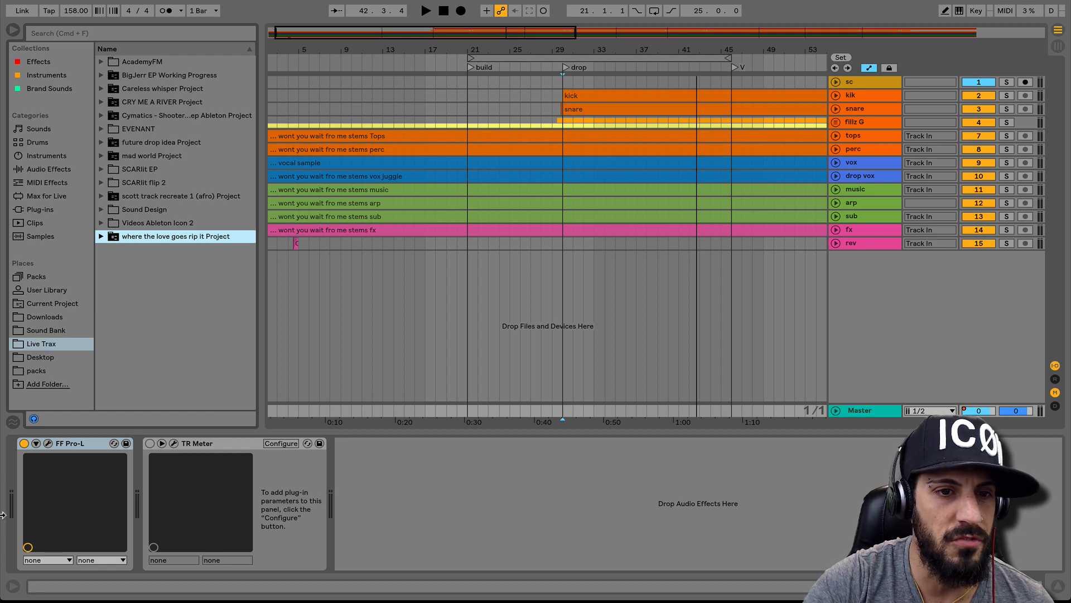
# - Load a Glue Compressor from Audio Effects onto the Master track ahead of FF Pro-L
pyautogui.click(48, 170)
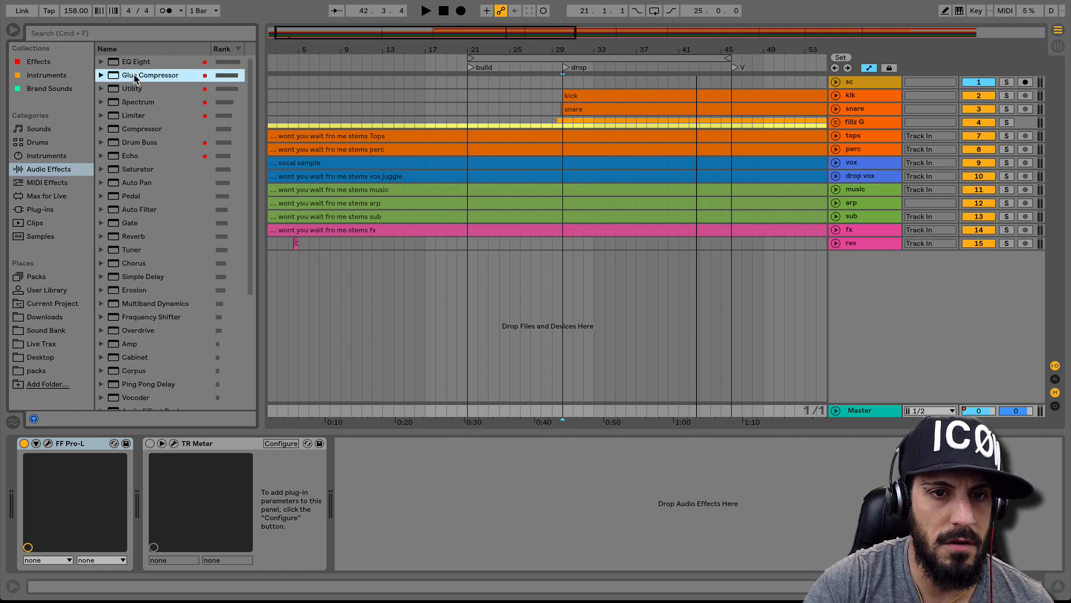
pyautogui.doubleClick(148, 75)
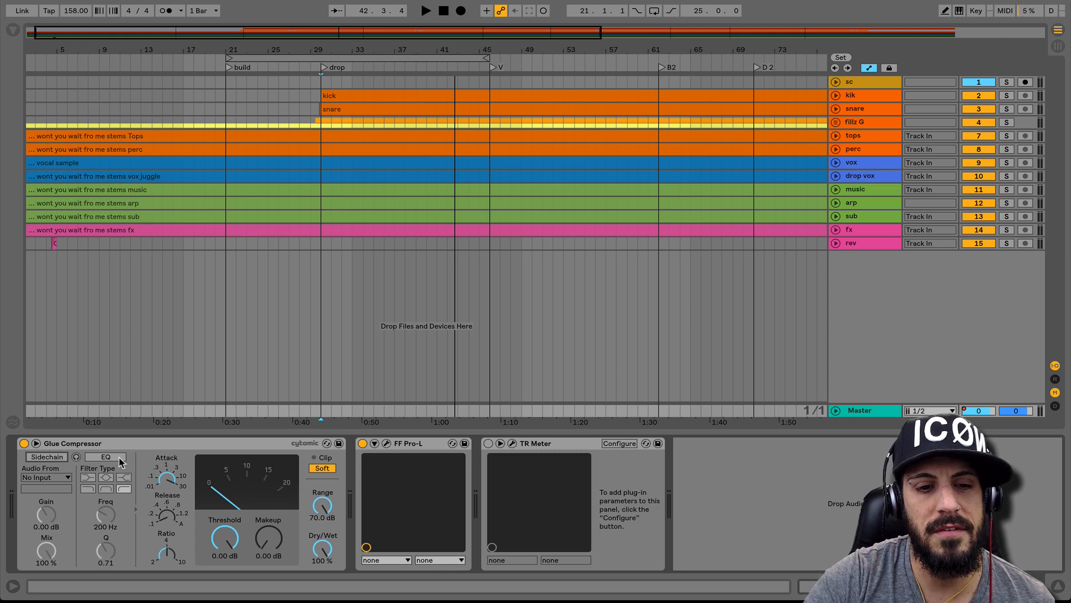
# - Enable sidechain from the kik track and raise the sidechain EQ frequency to about 153 Hz
pyautogui.click(47, 457)
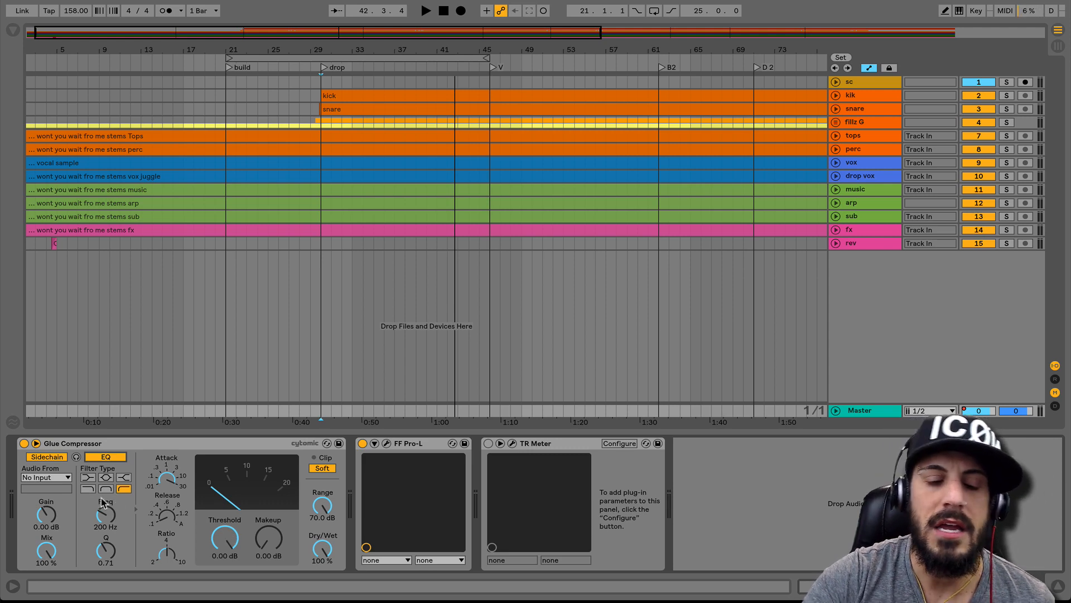
pyautogui.click(46, 476)
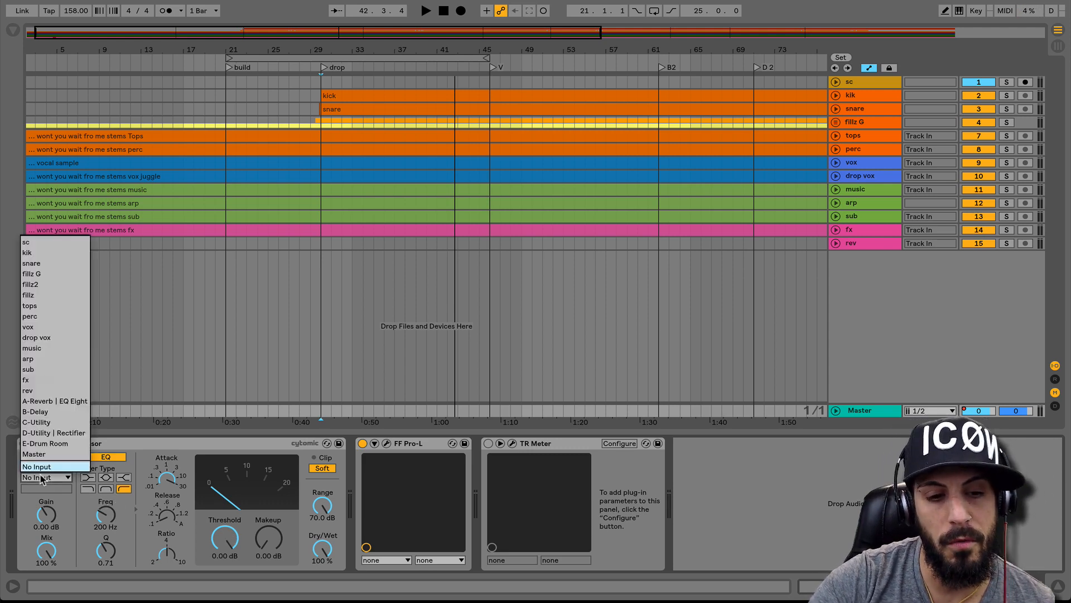
pyautogui.click(27, 253)
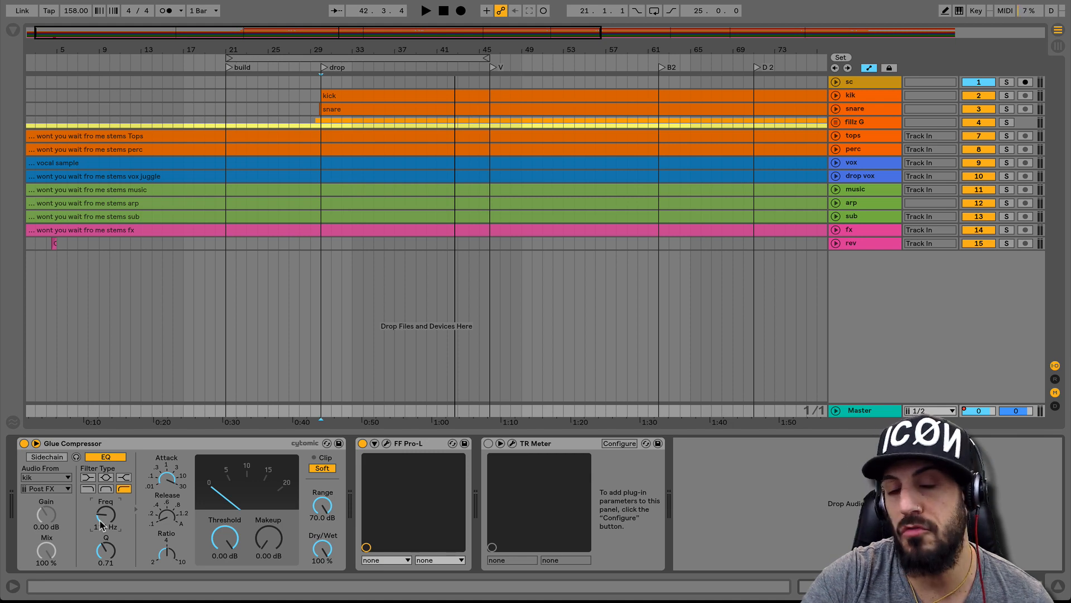
pyautogui.moveTo(105, 515); pyautogui.dragTo(105, 492)
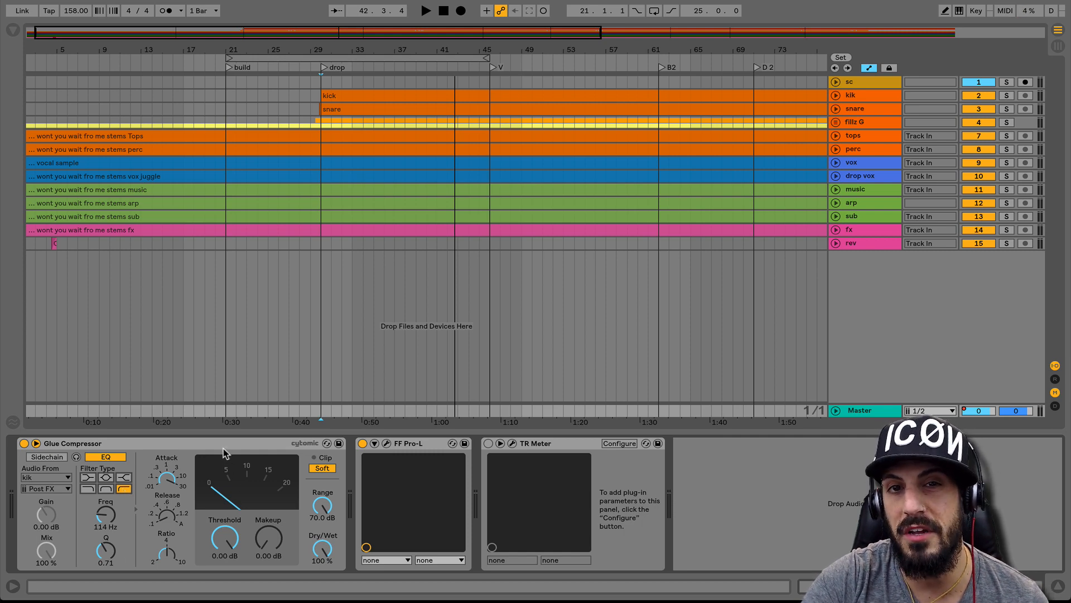
pyautogui.moveTo(105, 513); pyautogui.dragTo(105, 492)
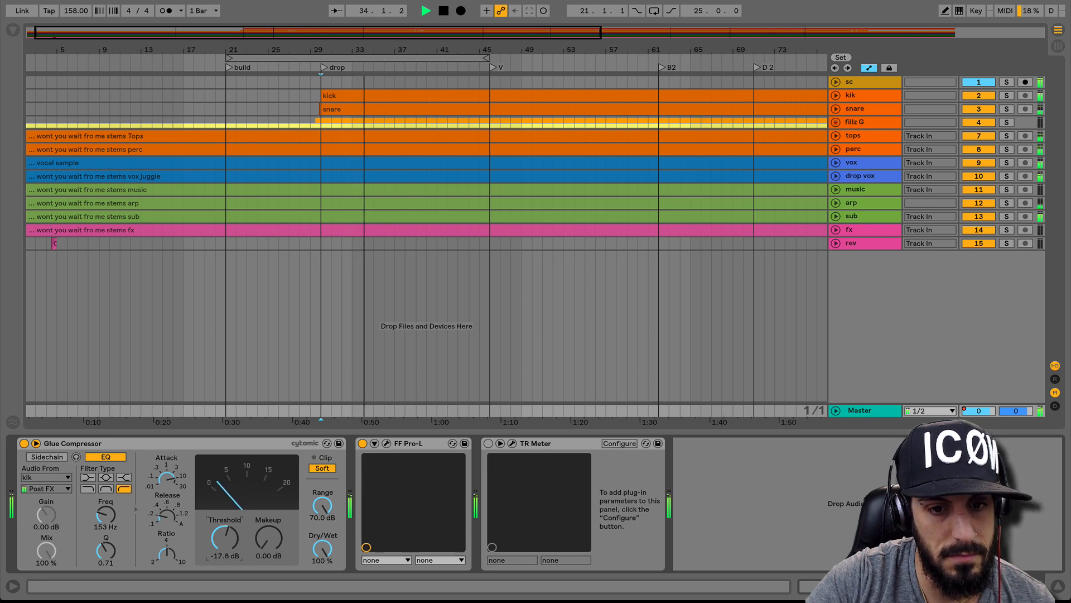
# - Set the threshold to -17.5 dB and add 3.00 dB of makeup gain
pyautogui.moveTo(223, 540); pyautogui.dragTo(224, 537)
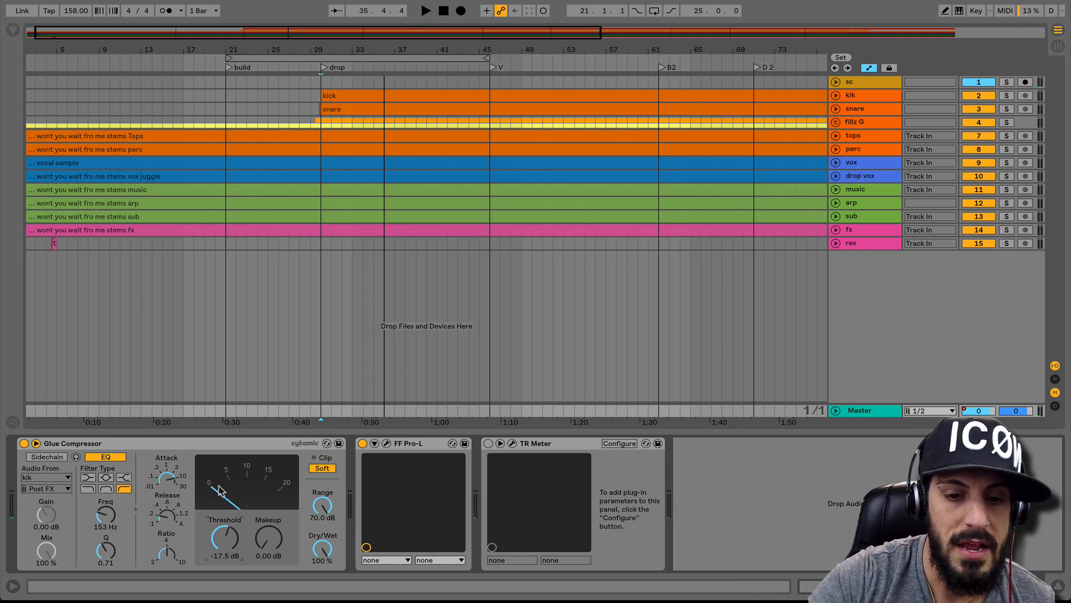
pyautogui.moveTo(268, 543); pyautogui.dragTo(267, 518)
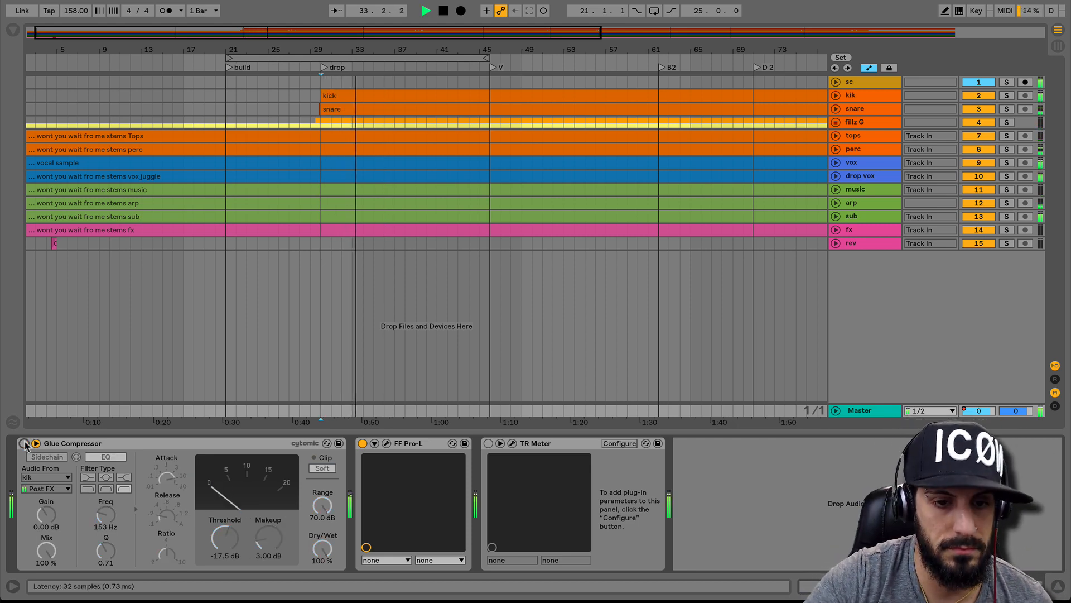
# - Switch the Glue Compressor back on
pyautogui.click(105, 456)
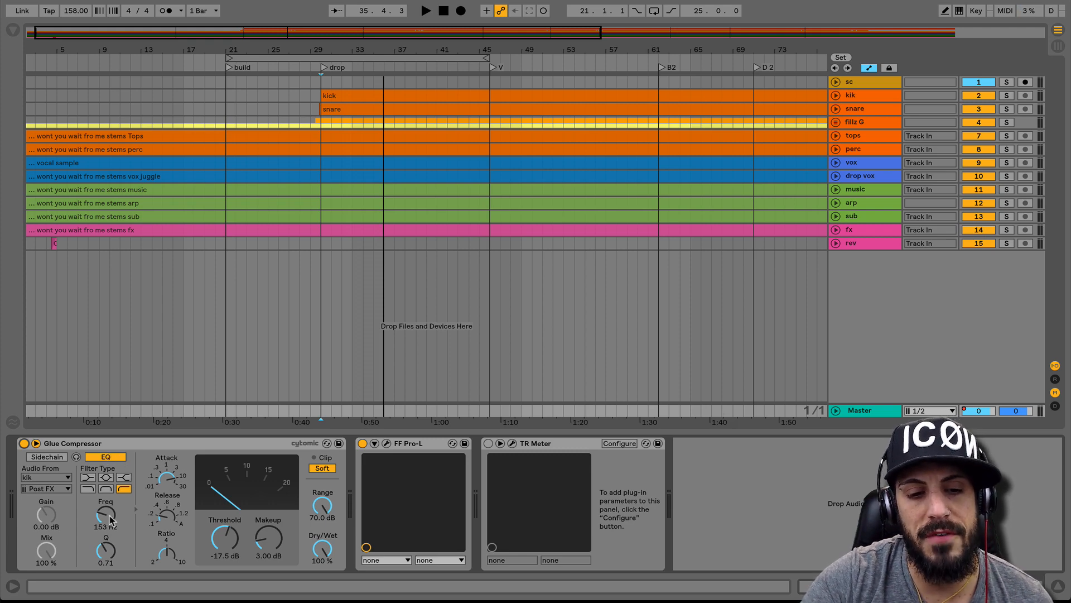
pyautogui.moveTo(243, 490)
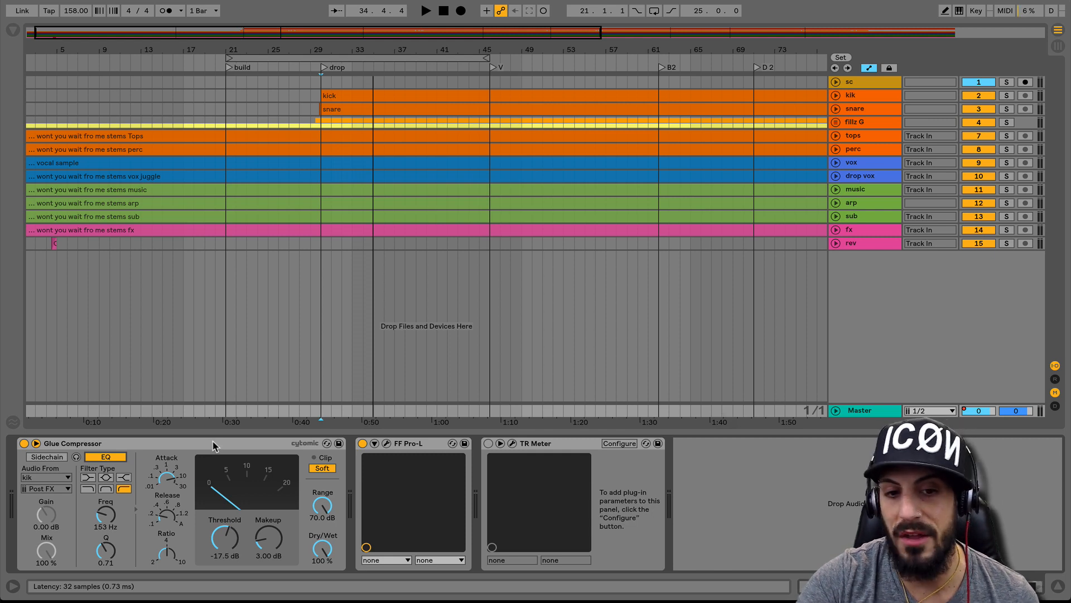
pyautogui.moveTo(195, 447)
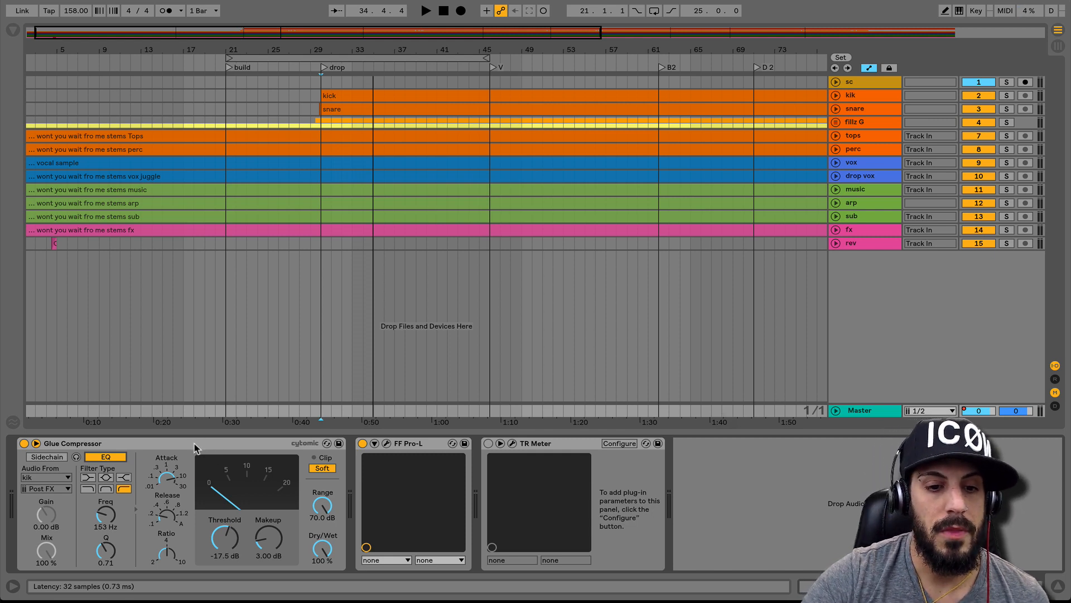